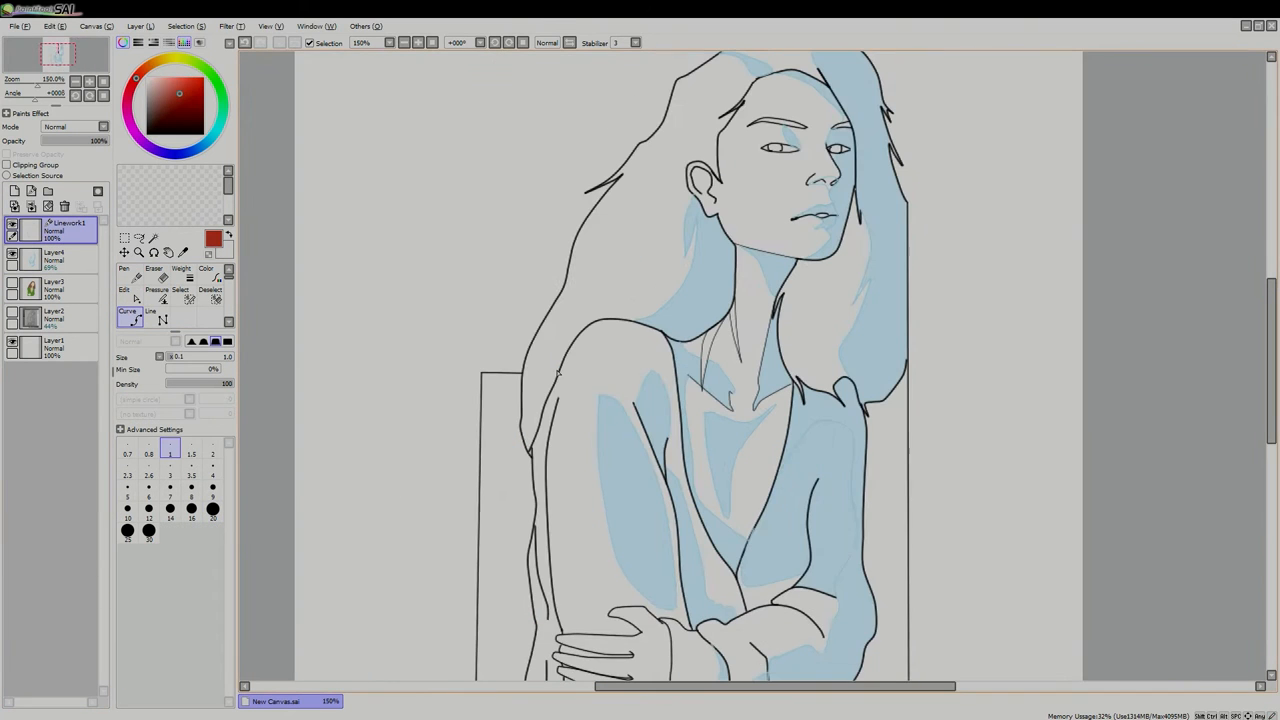
{"action": "scroll", "scroll_direction": "down", "scroll_amount": 3}
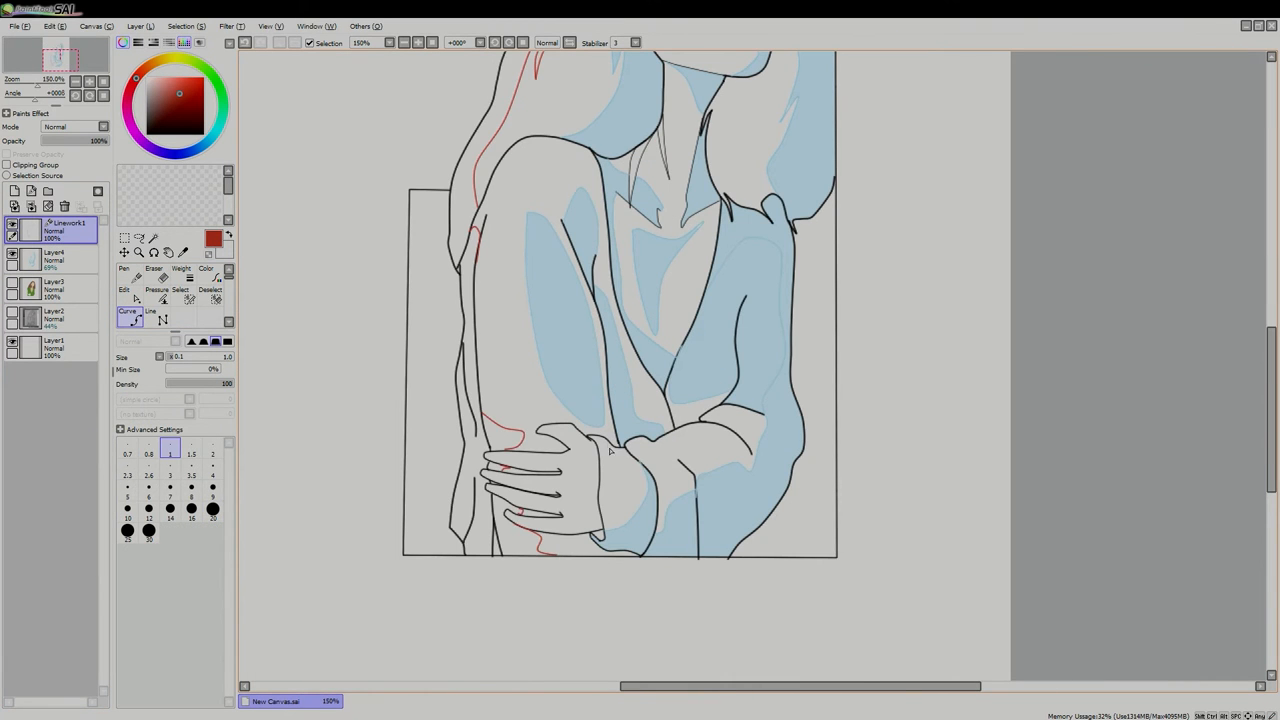